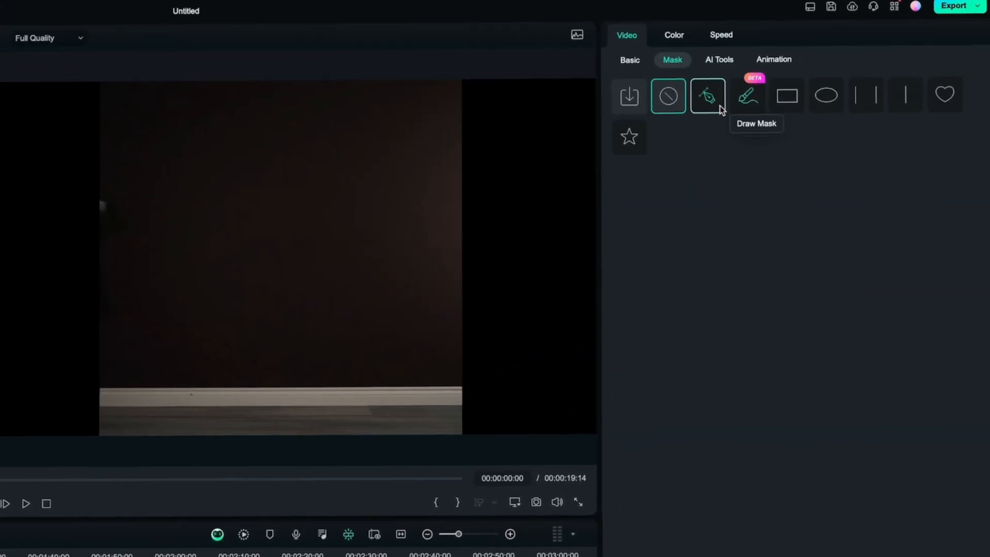
Step: Apply a Draw Mask to the white-shirt clip and move its Position X to about -962 px
left_click(708, 96)
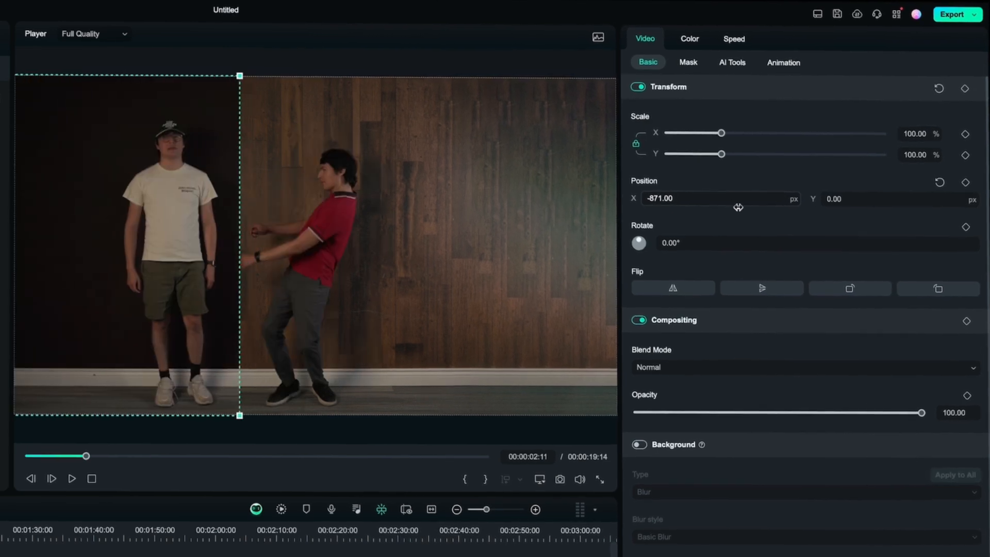
left_click_drag(720, 198, 688, 198)
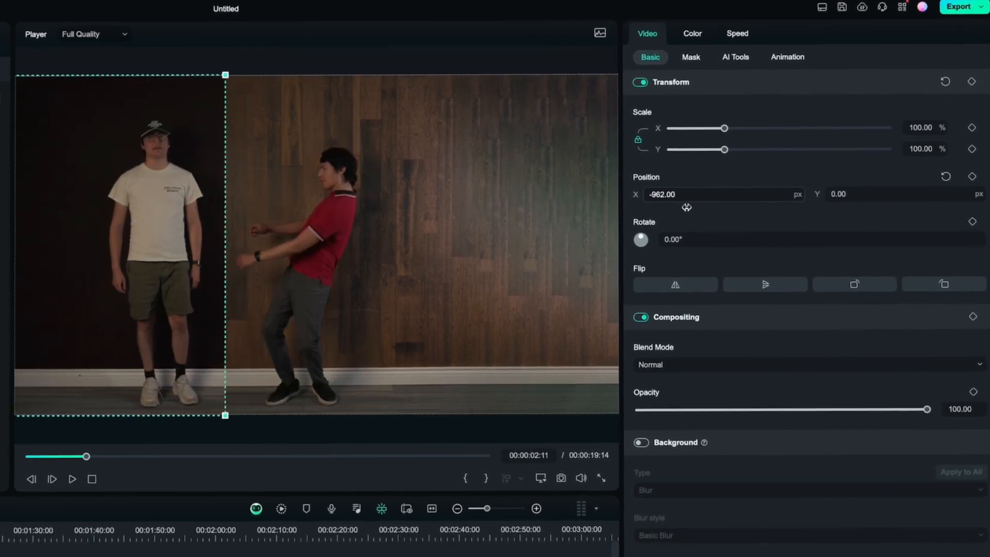
left_click(690, 56)
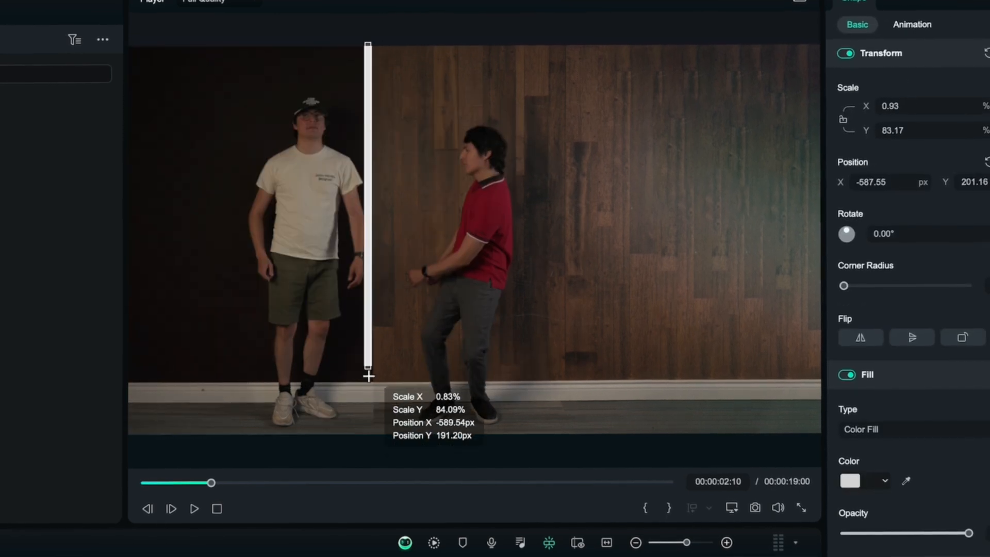
Step: Scale the white rectangle into a thin tall divider, set its rotation, and place it along the seam
left_click_drag(368, 375, 368, 441)
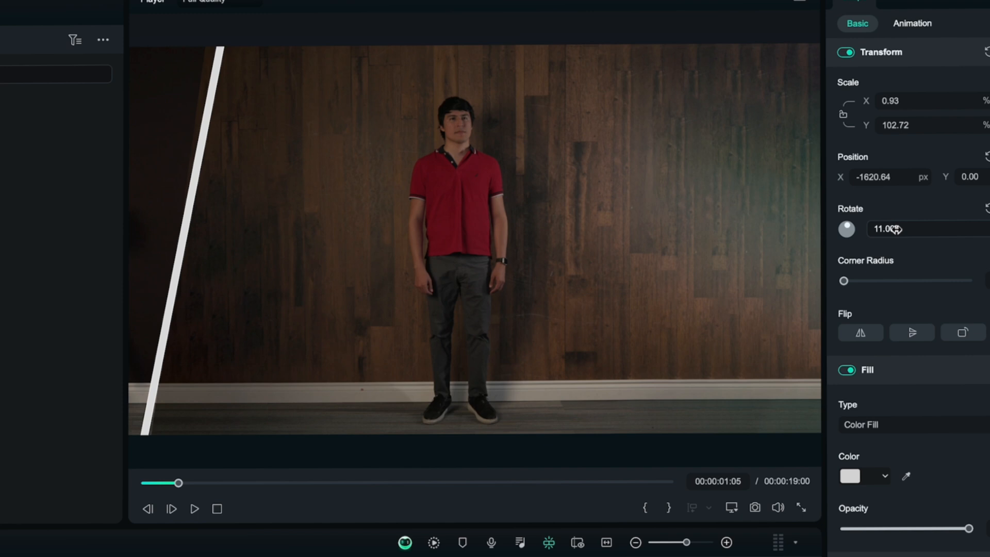
left_click(195, 508)
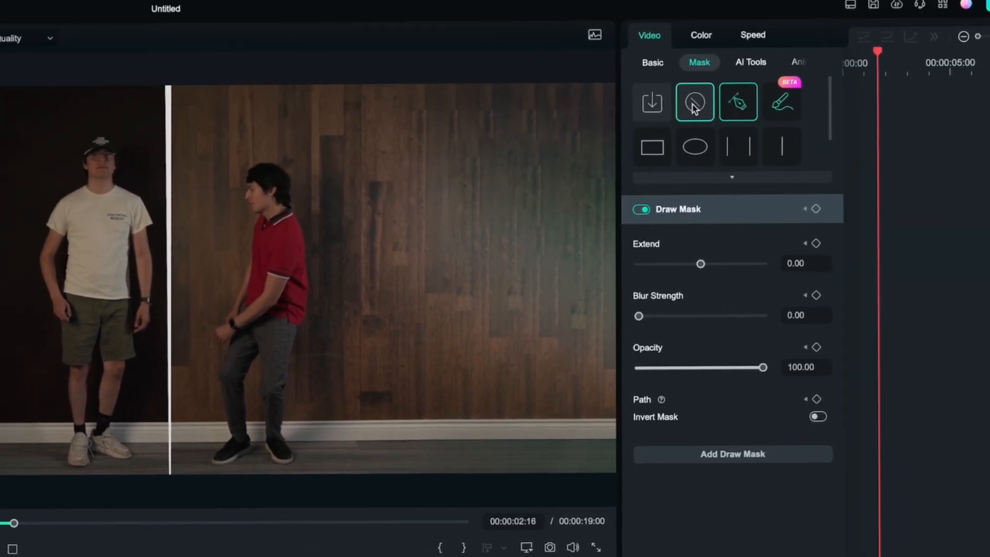
left_click(782, 102)
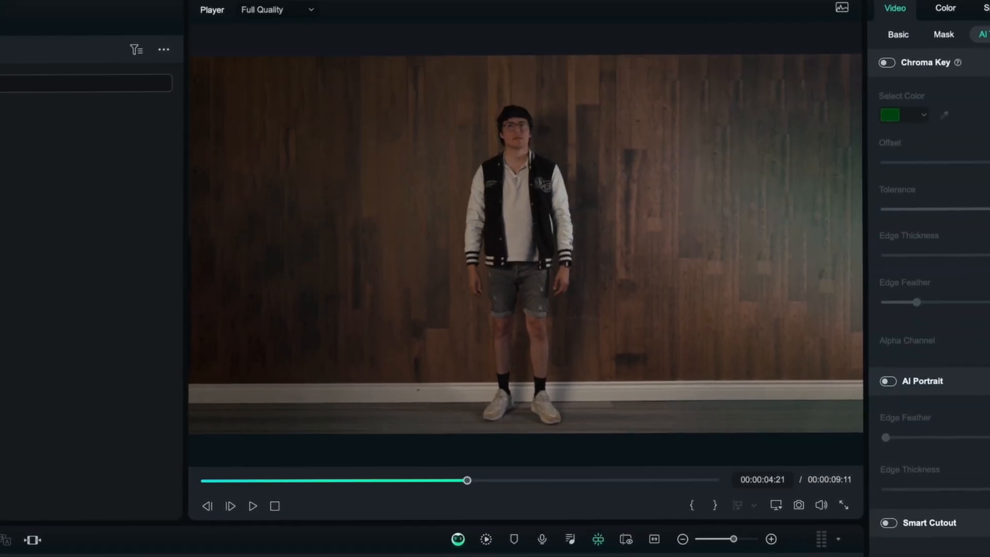
Step: Add a rectangle mask to the gray-wall punching clip and resize it to reveal the wood-wall shot
left_click(944, 32)
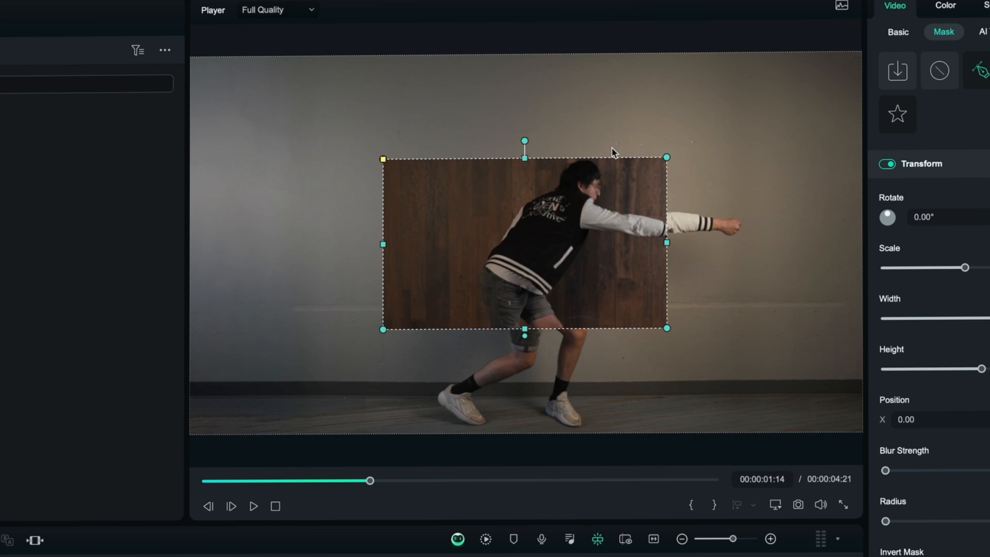
left_click_drag(667, 156, 733, 115)
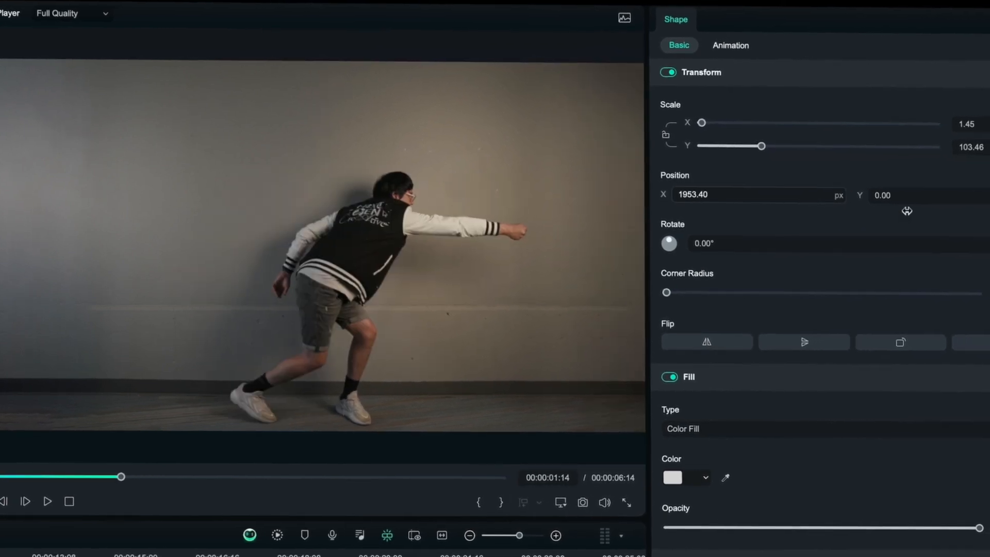
Step: Shape the second divider with Scale X 1.45, Y 103.46 and Position X 1953.40 px
left_click_drag(120, 476, 160, 477)
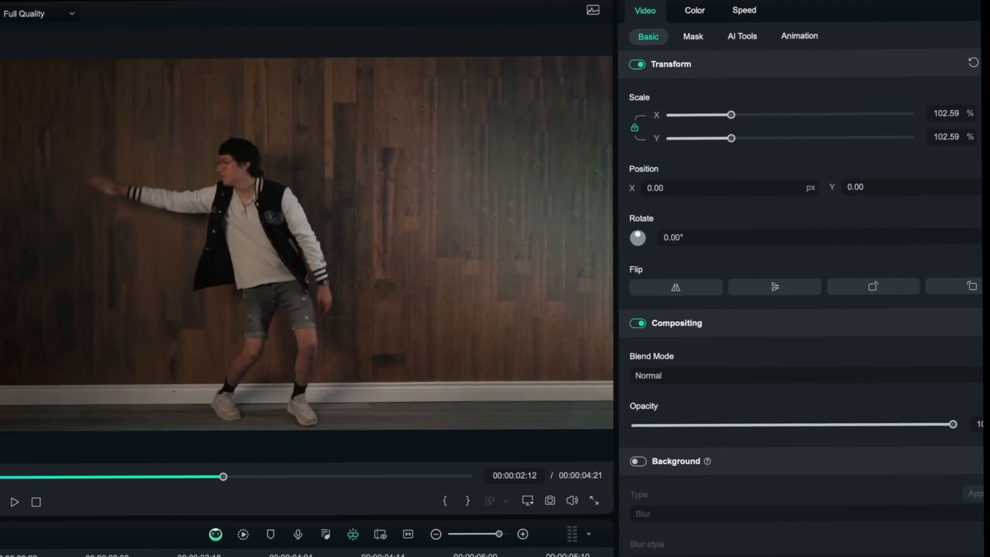
Step: Enable Smart Cutout under AI Tools and brush over the jacket-wearing dancer to mark him
left_click(693, 37)
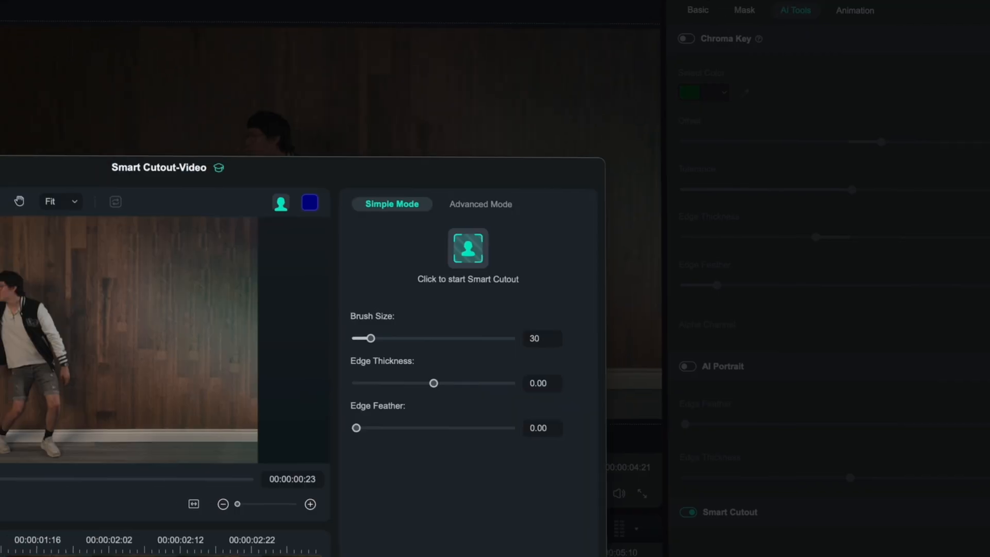
left_click(469, 247)
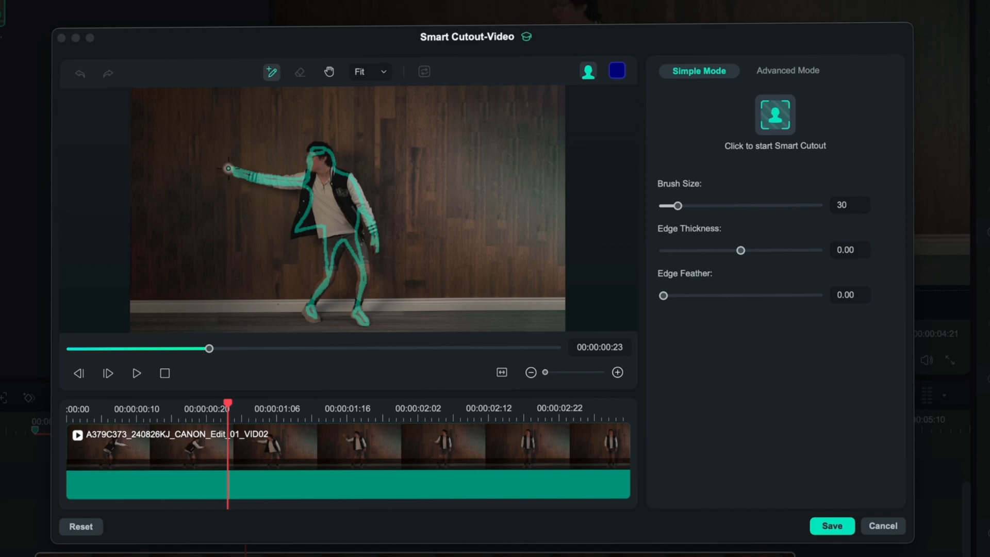
left_click(833, 526)
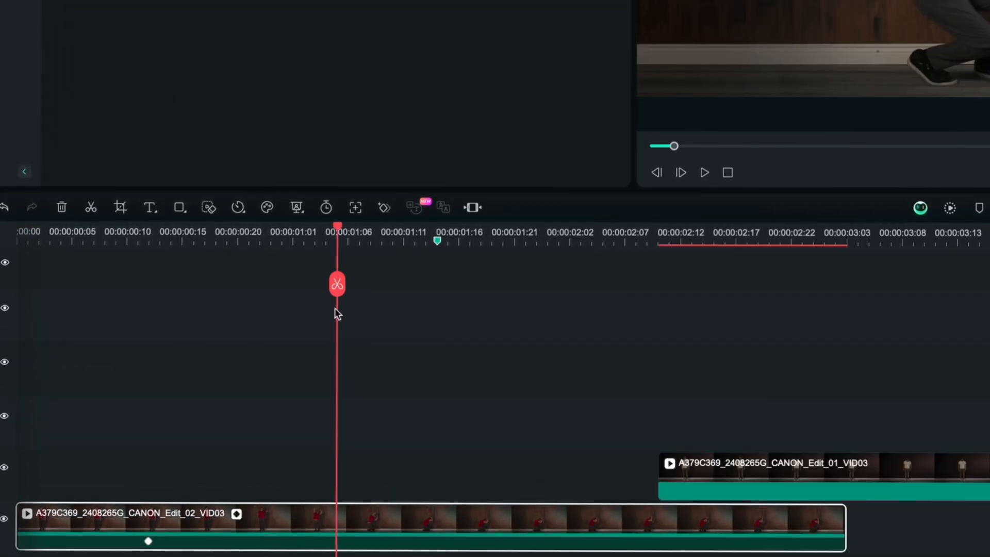
Step: Split the red-shirt clip at the playhead around 00:00:01:06
left_click(126, 528)
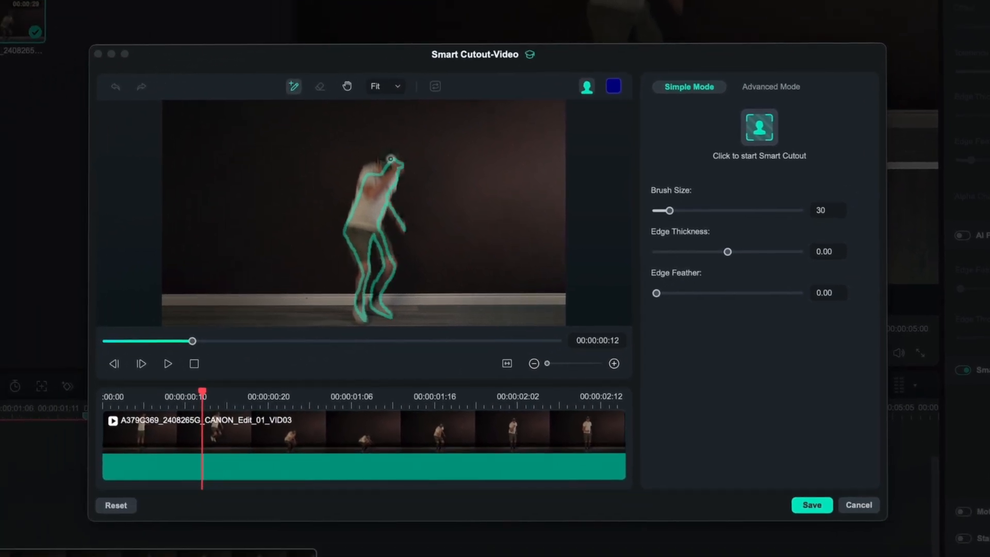
Step: Save the white-shirt dancer's cutout and preview the thin bar sliding down to Position Y -310.62
left_click(812, 505)
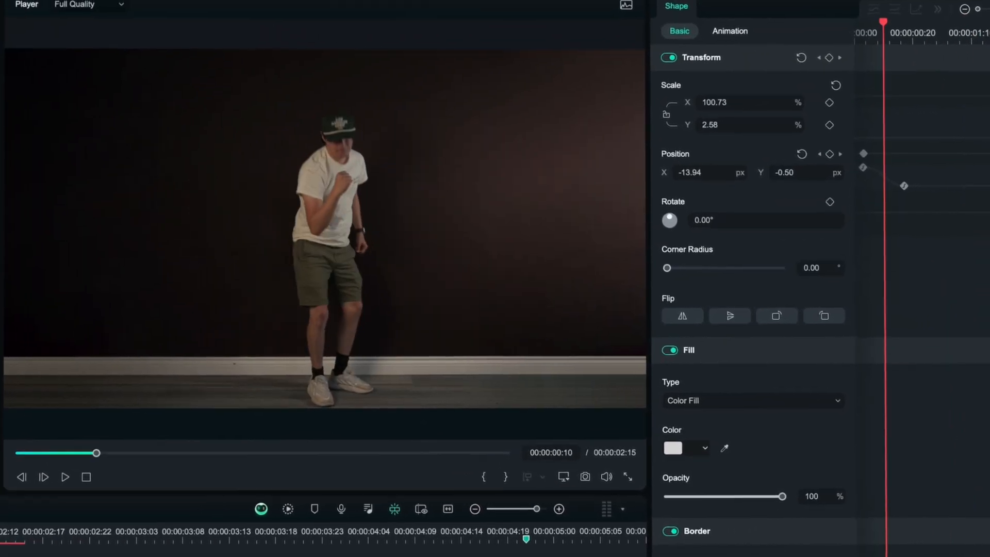
left_click(66, 477)
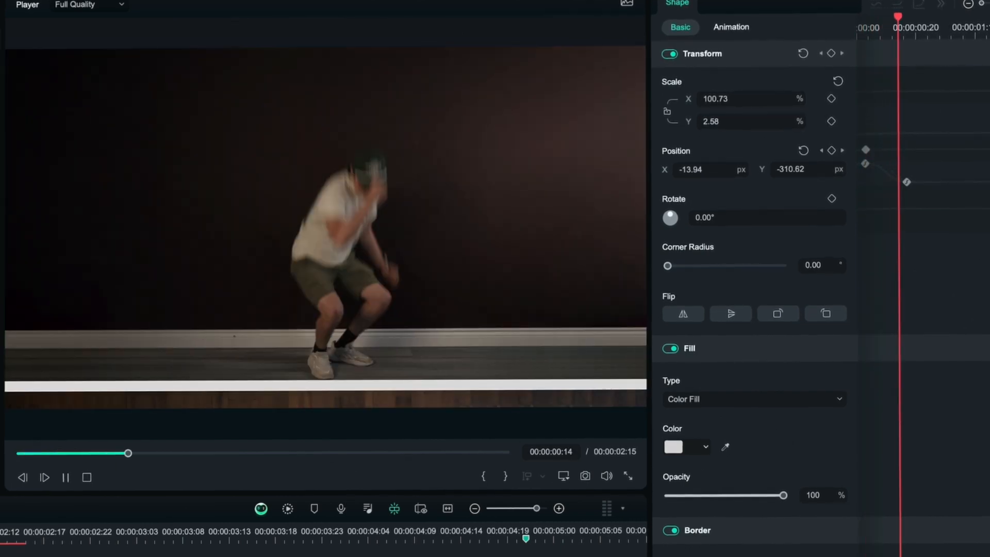